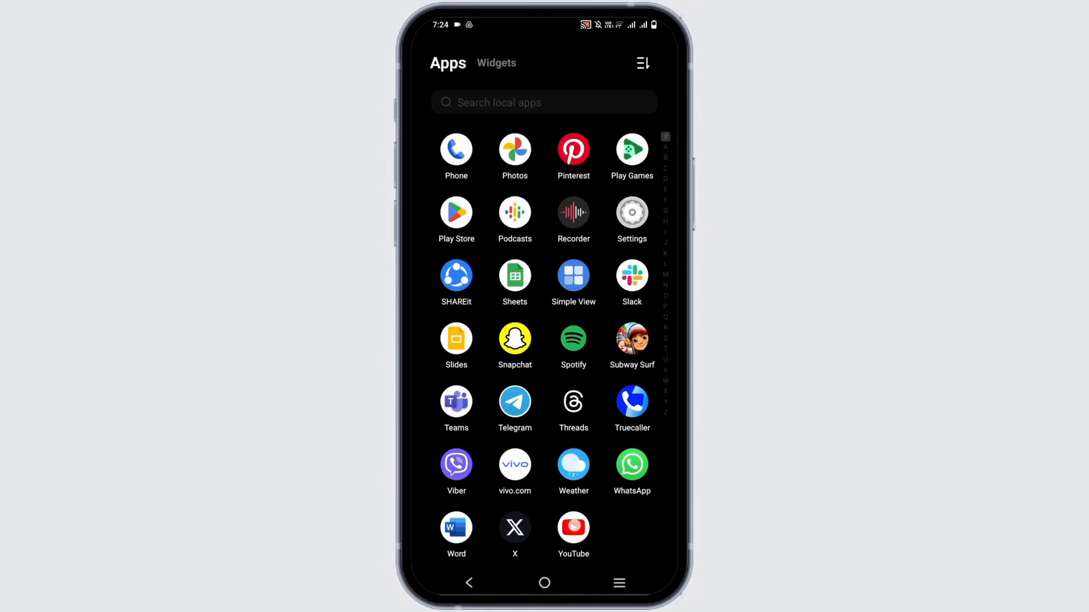
# Launch the YouTube app from the app drawer to reach its home feed.
pyautogui.click(573, 528)
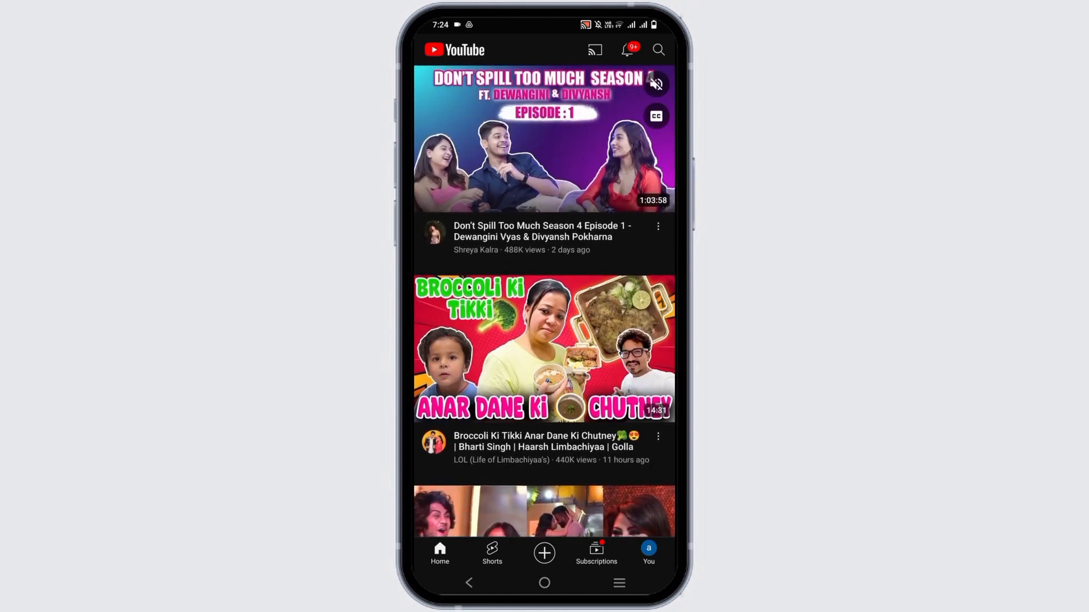
# Search YouTube for 'virtual reality video' from history and browse down the VR results.
pyautogui.click(656, 49)
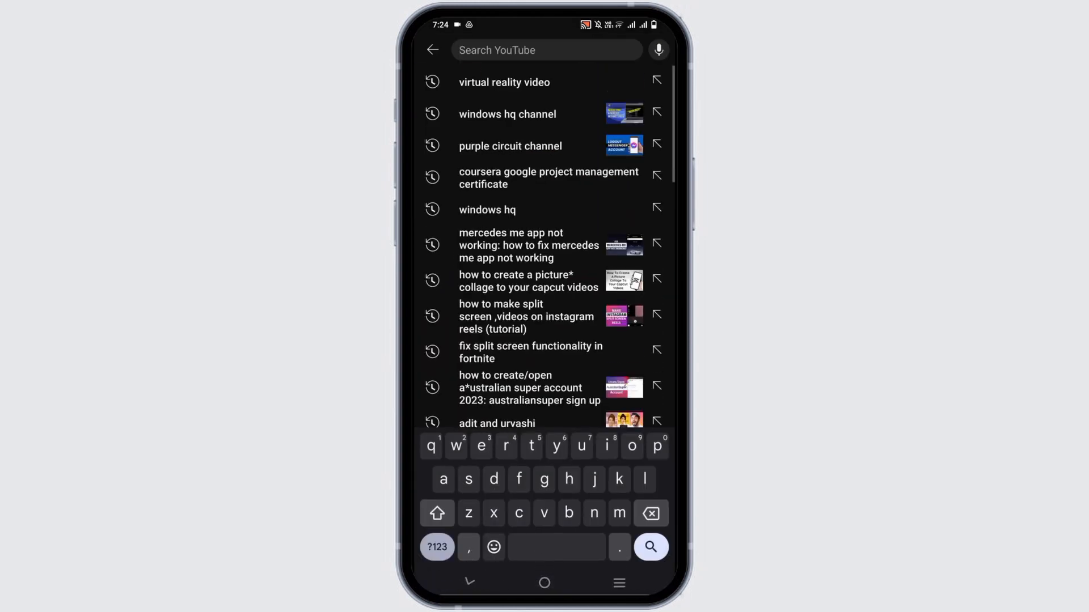
pyautogui.click(504, 82)
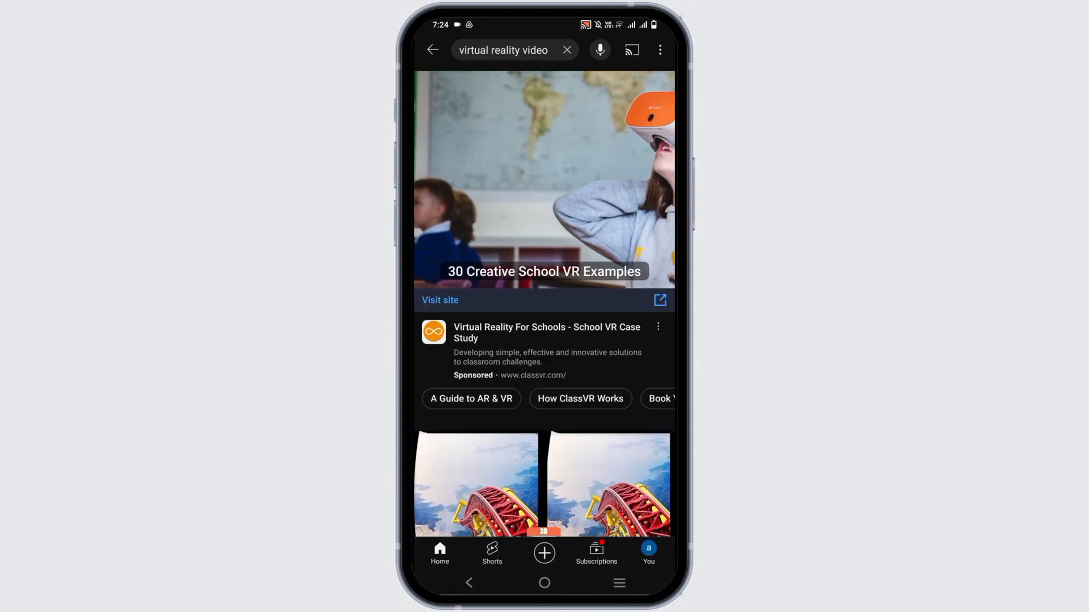
pyautogui.scroll(-3)
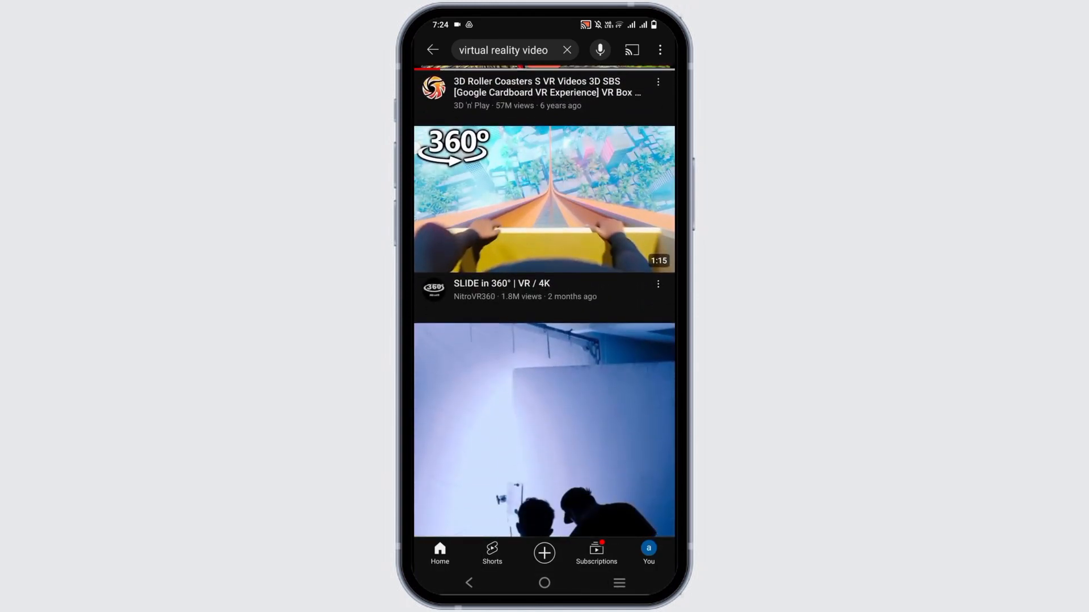
pyautogui.scroll(-3)
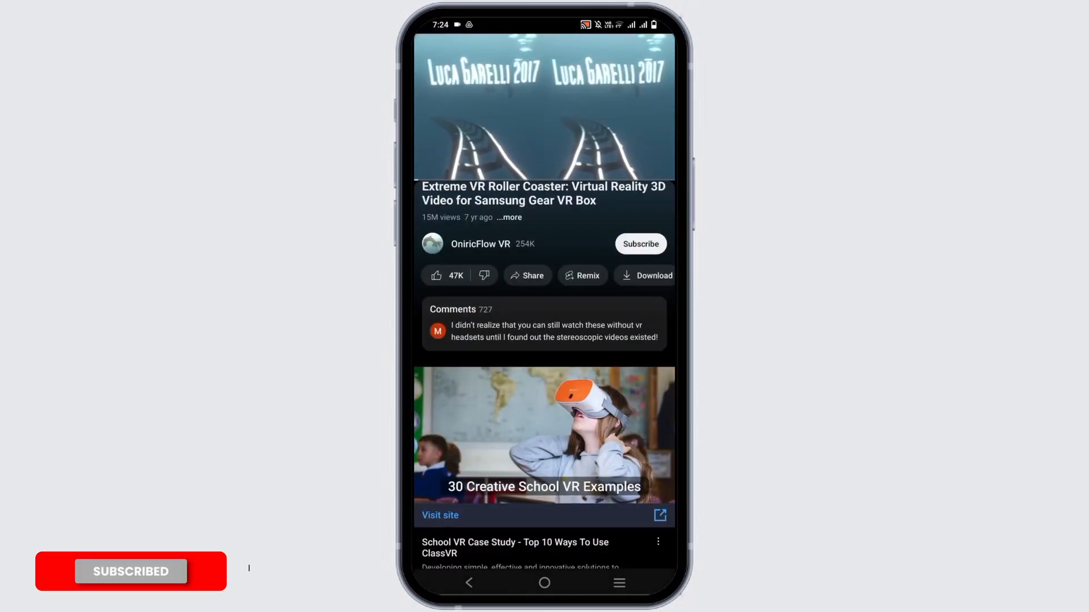
# Show the player controls on the Extreme VR Roller Coaster video and bring up its settings menu.
pyautogui.click(543, 108)
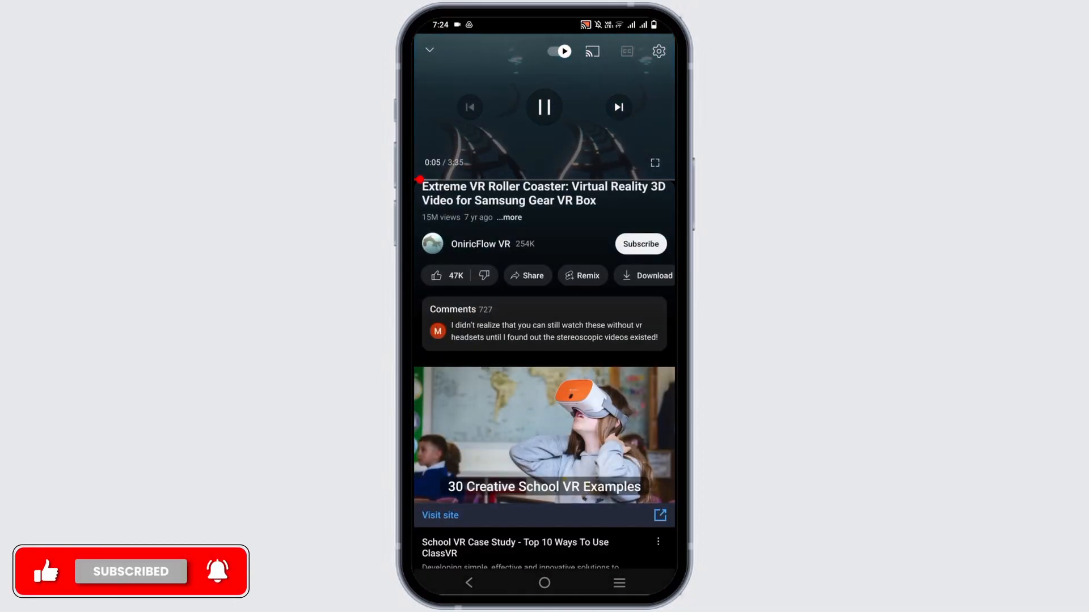
pyautogui.click(658, 51)
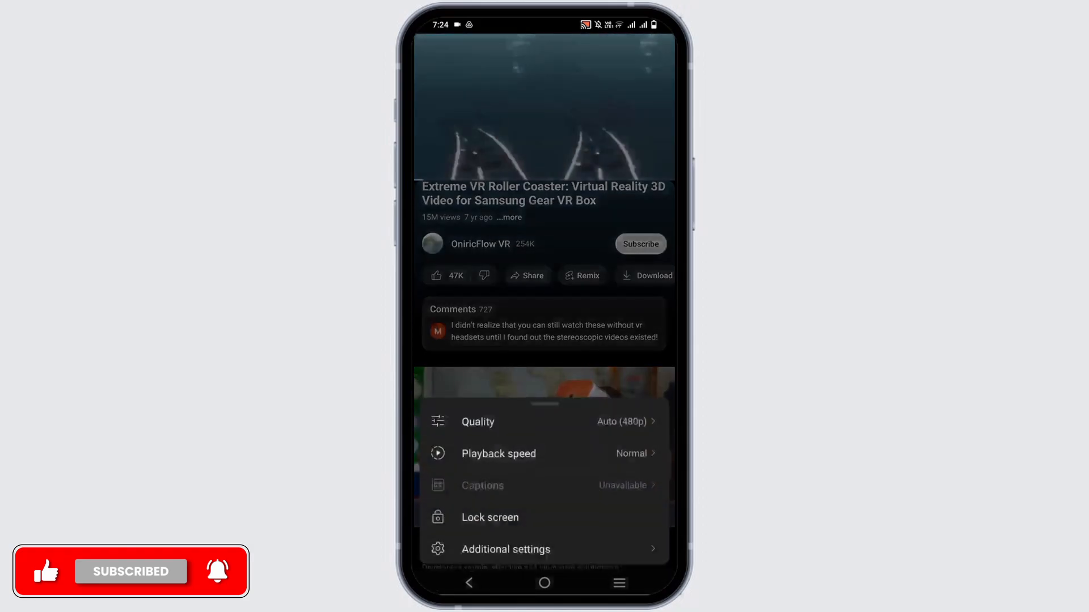